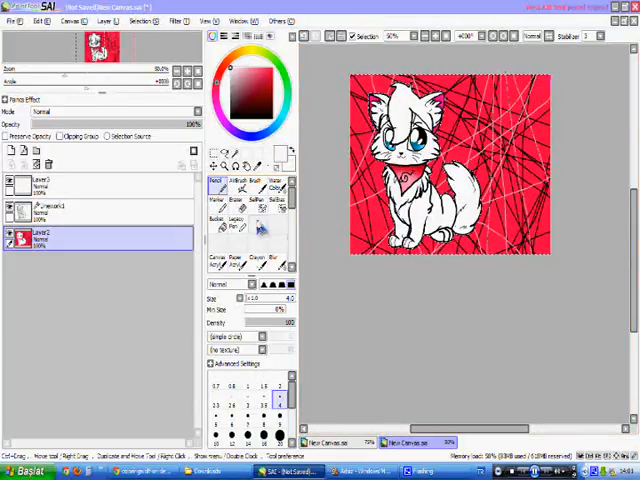
# Step: Switch to the AirBrush tool for large, soft black strokes
pyautogui.click(240, 180)
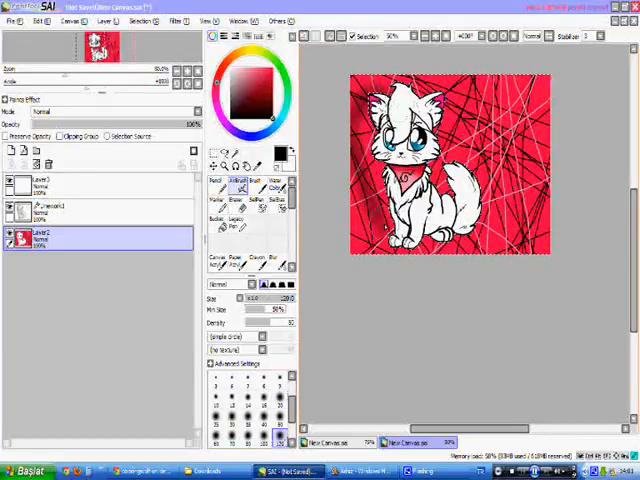